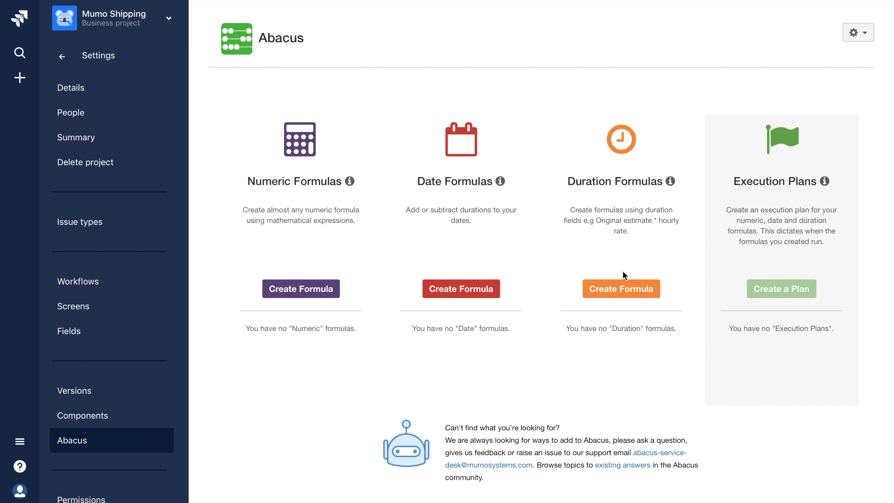
pyautogui.moveTo(621, 292)
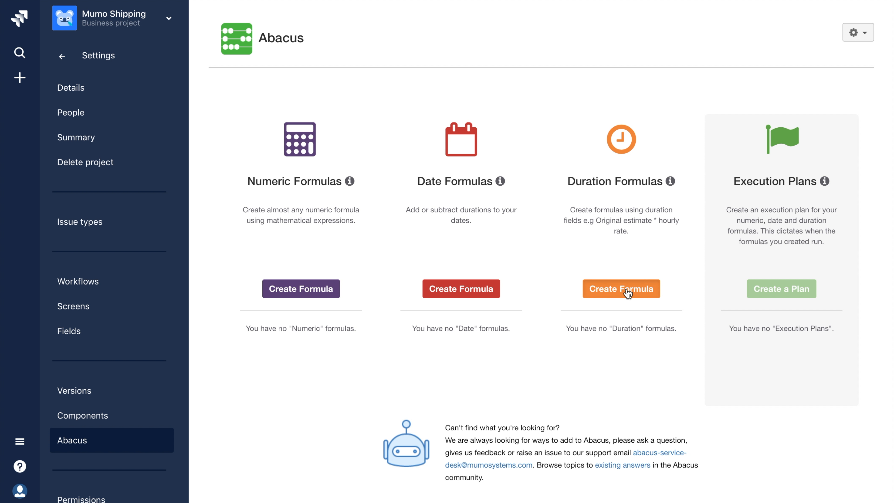
# Start a new duration formula for the Mumo Shipping project.
pyautogui.click(620, 289)
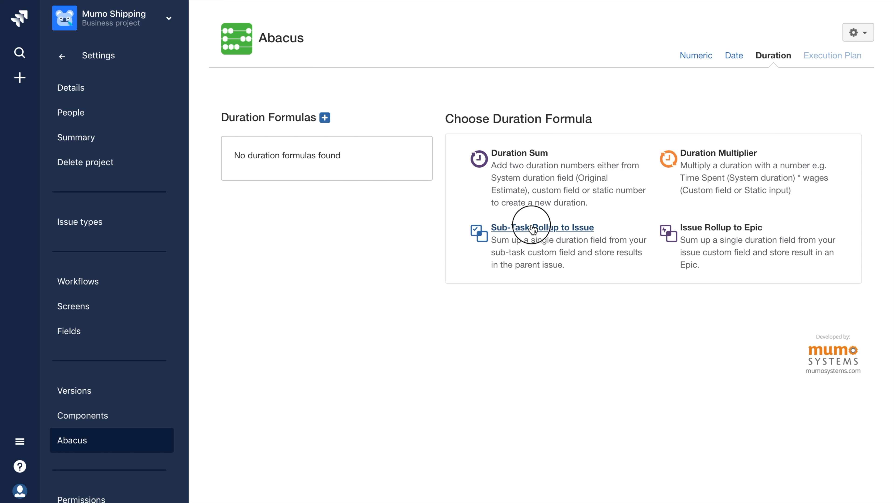
# Choose the Sub-Task Rollup to Issue type and name the formula 'Summate Travel Time'.
pyautogui.click(541, 227)
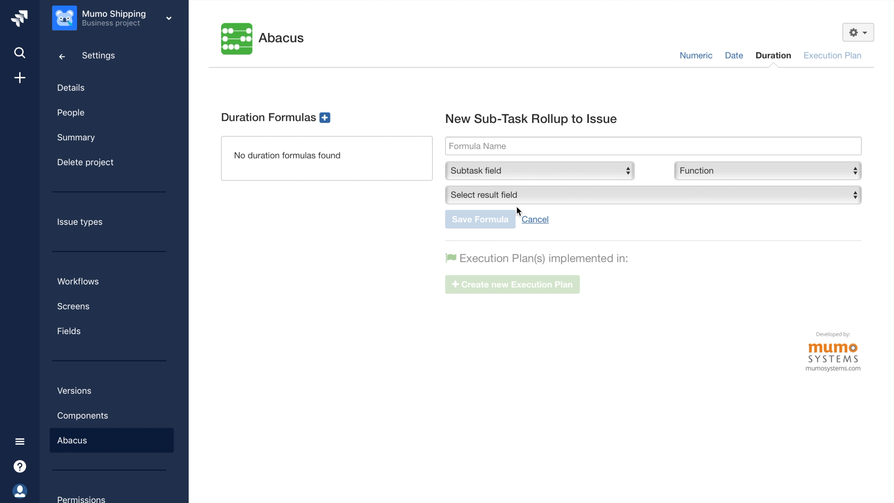
pyautogui.write('S')
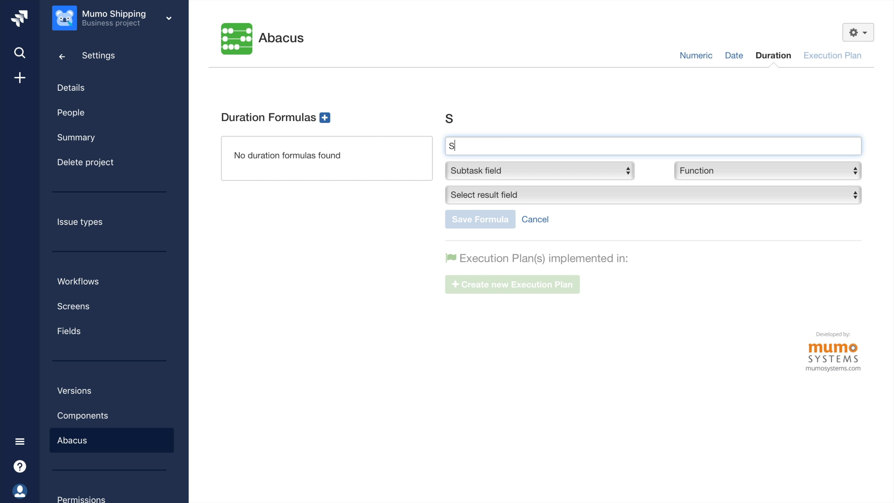
pyautogui.write('ummate')
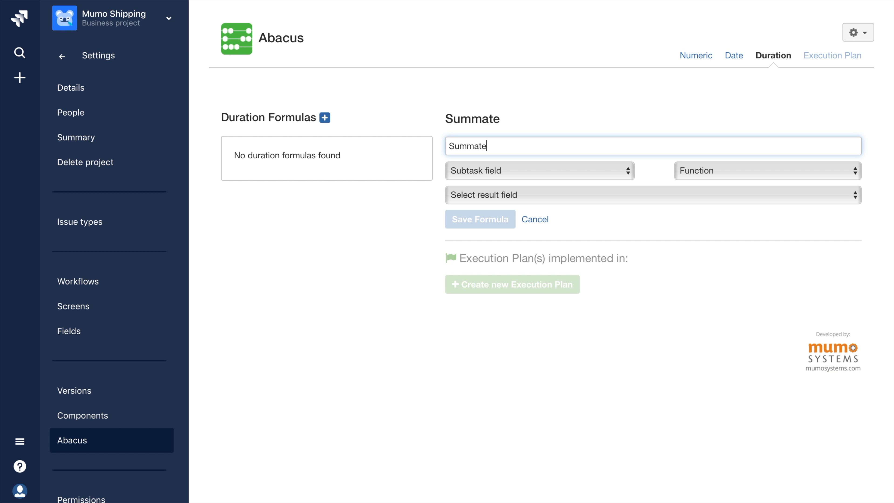
pyautogui.write('Tr')
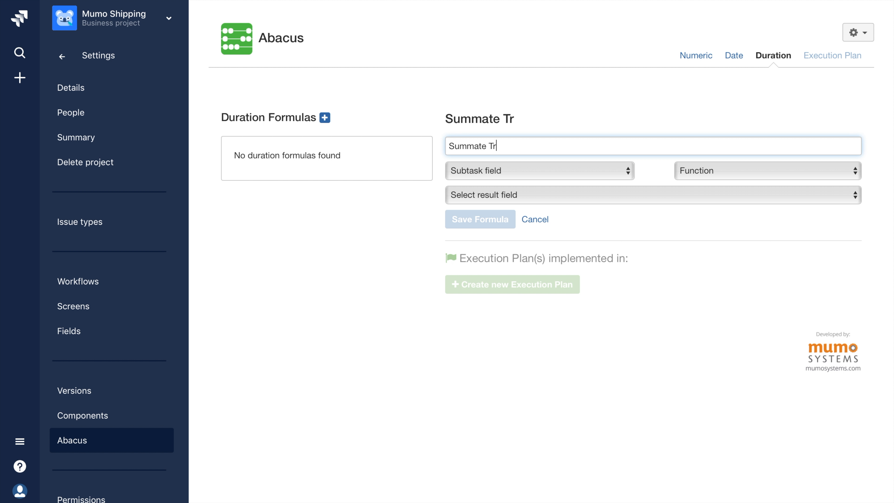
pyautogui.write('a')
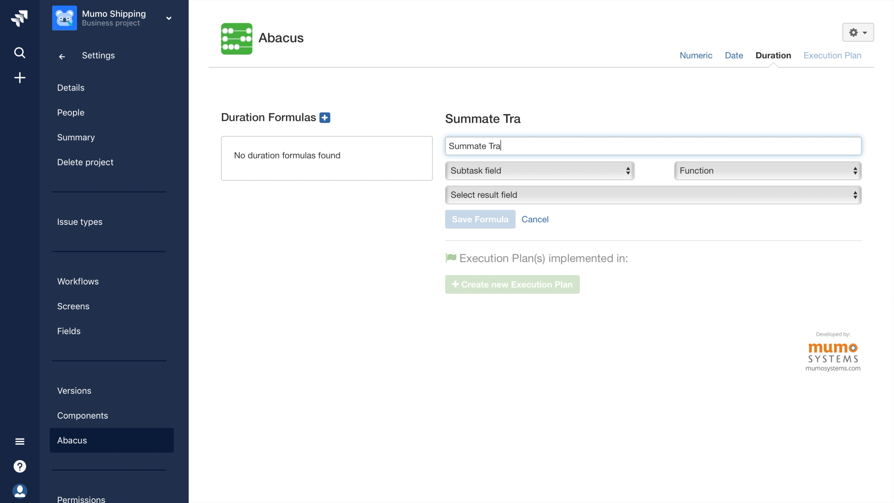
pyautogui.write('vel')
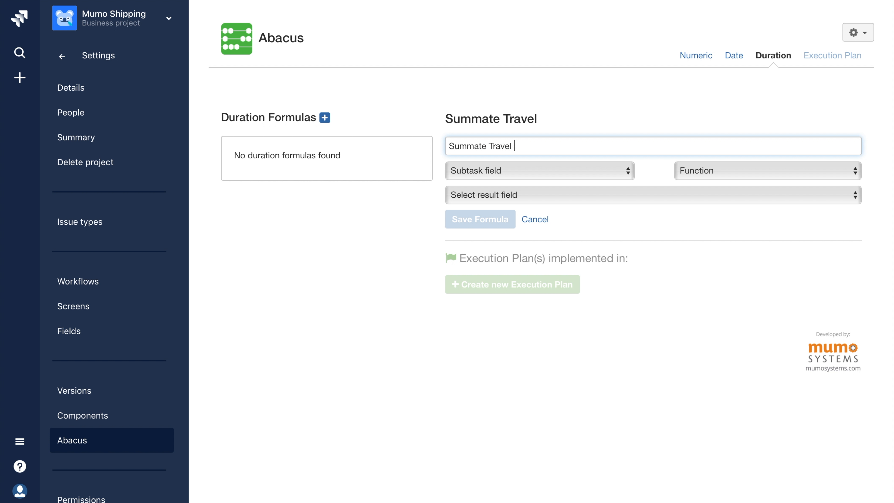
pyautogui.write('Time')
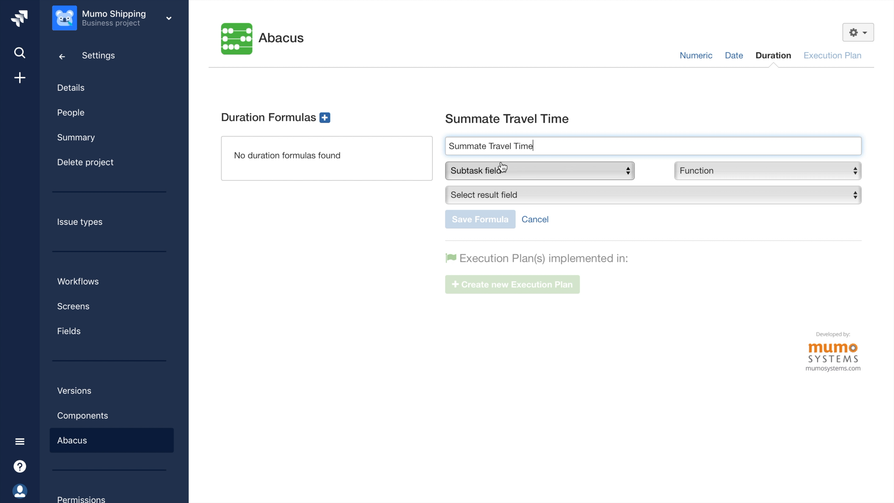
# Sum subtask Travel Time into Total Travel Time, save the formula and begin an execution plan.
pyautogui.click(538, 170)
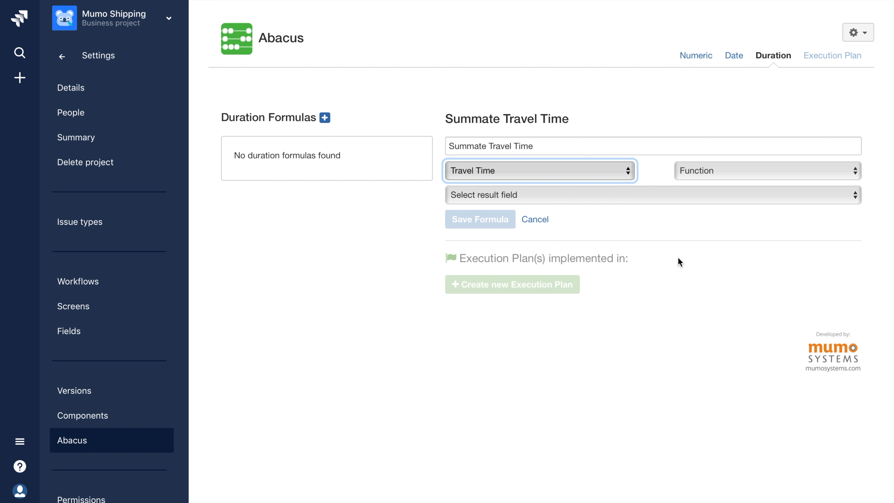
pyautogui.click(767, 170)
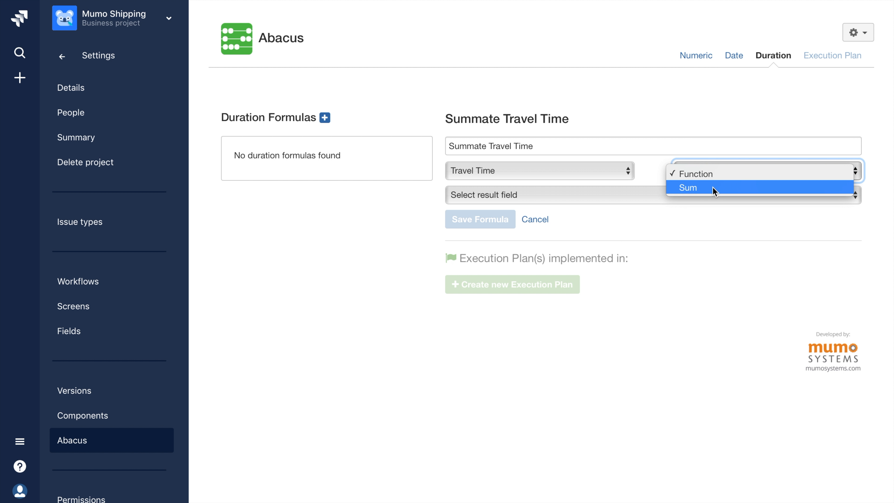
pyautogui.click(689, 188)
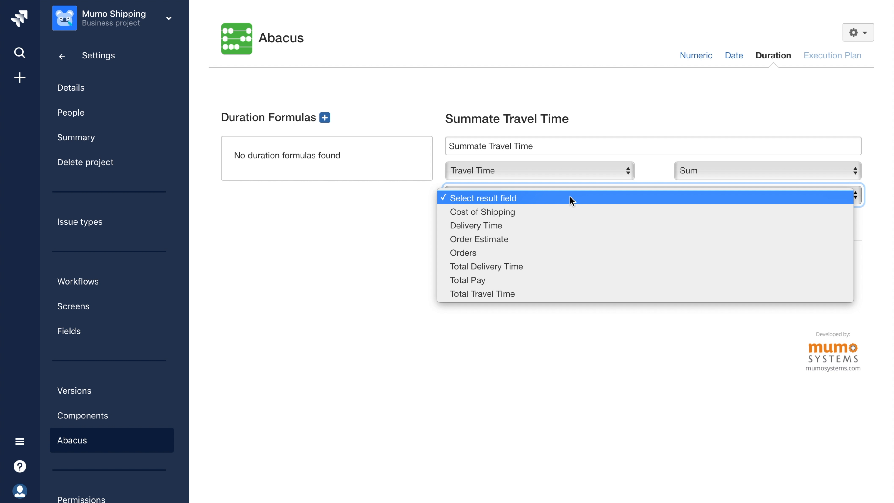
pyautogui.click(481, 294)
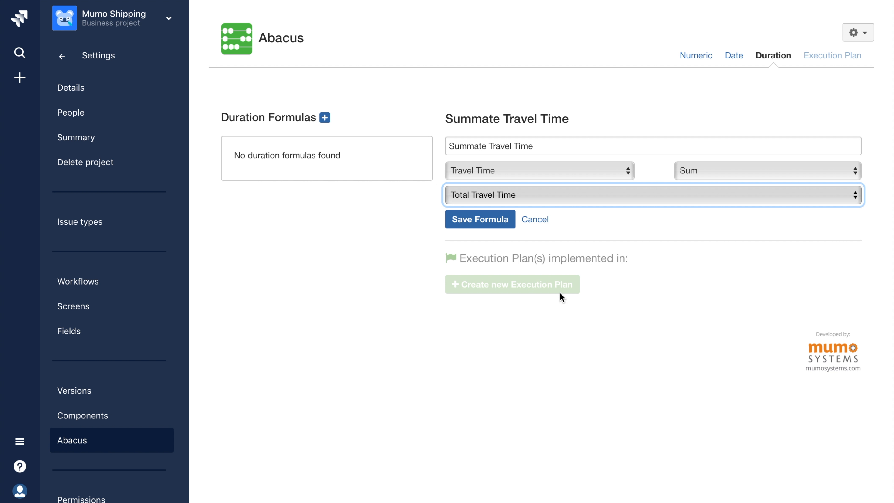
pyautogui.click(480, 219)
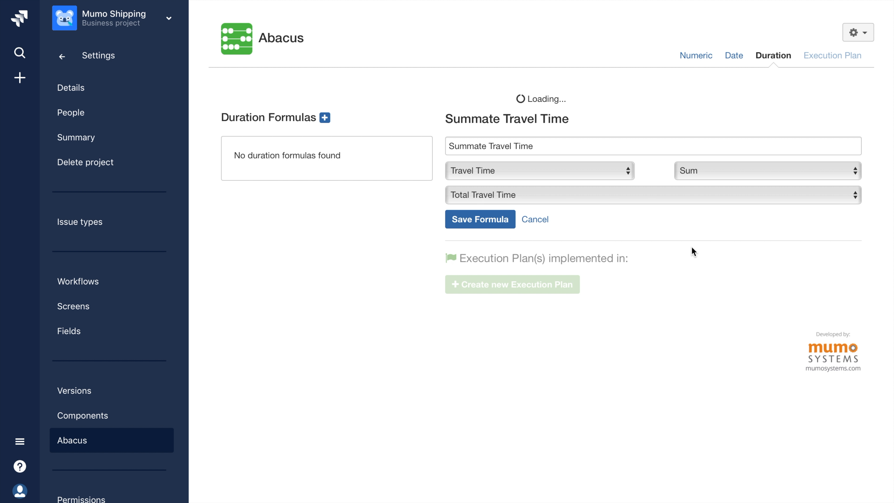
pyautogui.click(480, 219)
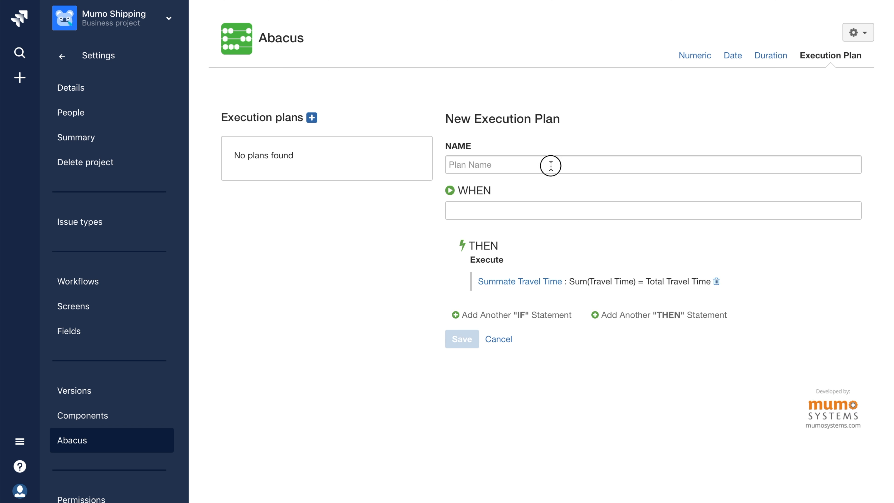
# Name the plan 'Calculate to Parent Ticket', trigger on Issue Created and Issue Updated, and save it.
pyautogui.write('Calculate to Parent Ticket')
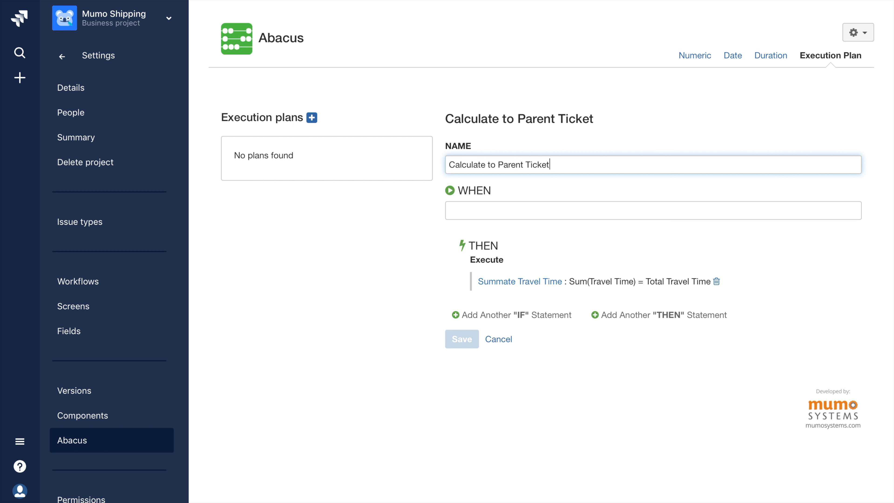
pyautogui.click(652, 210)
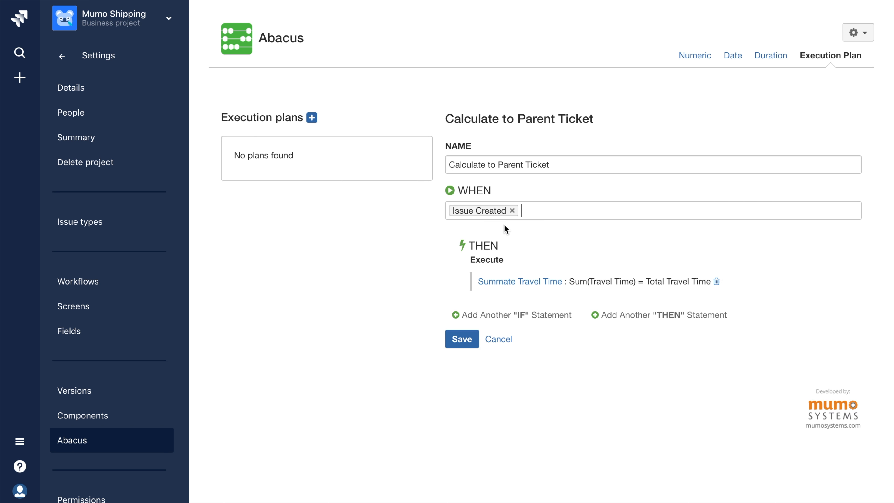
pyautogui.write('Issue Updated')
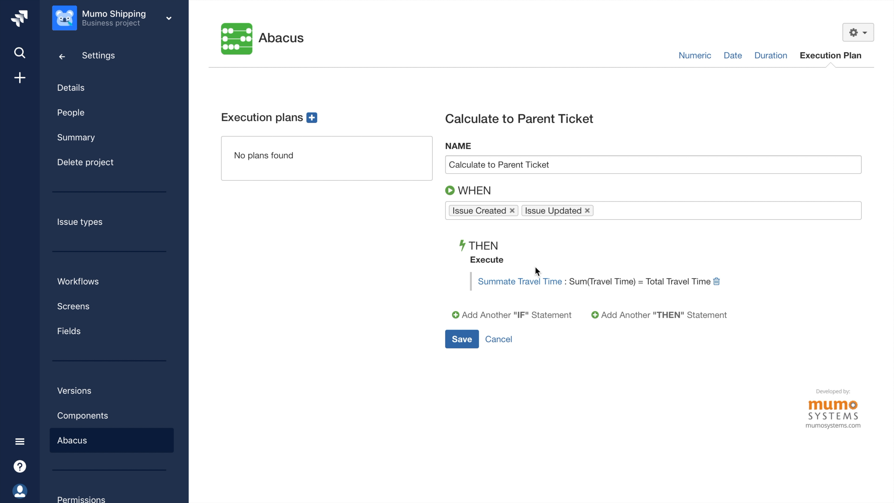
pyautogui.click(462, 338)
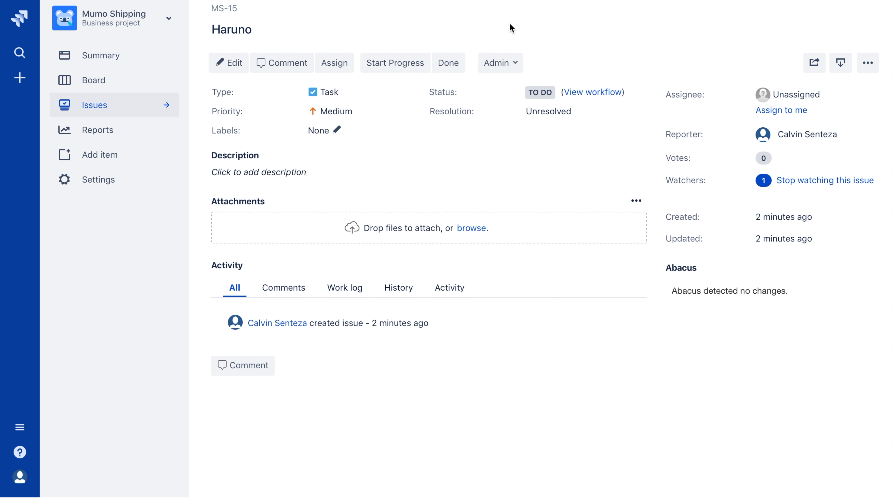
# Create a subtask under MS-15 with 5h Travel Time.
pyautogui.click(867, 63)
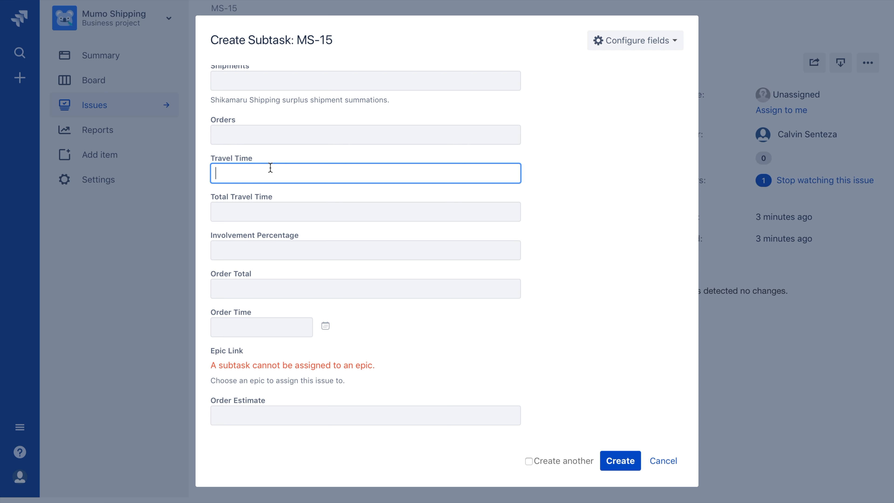
pyautogui.write('5h')
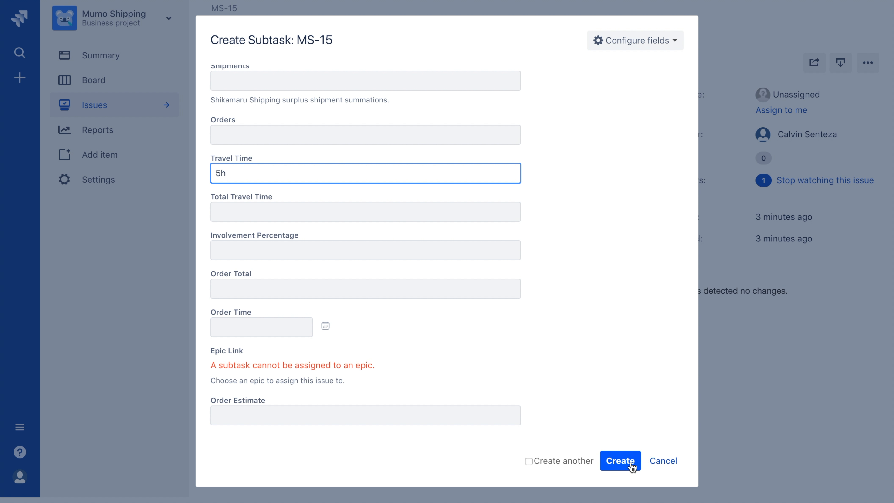
pyautogui.click(620, 460)
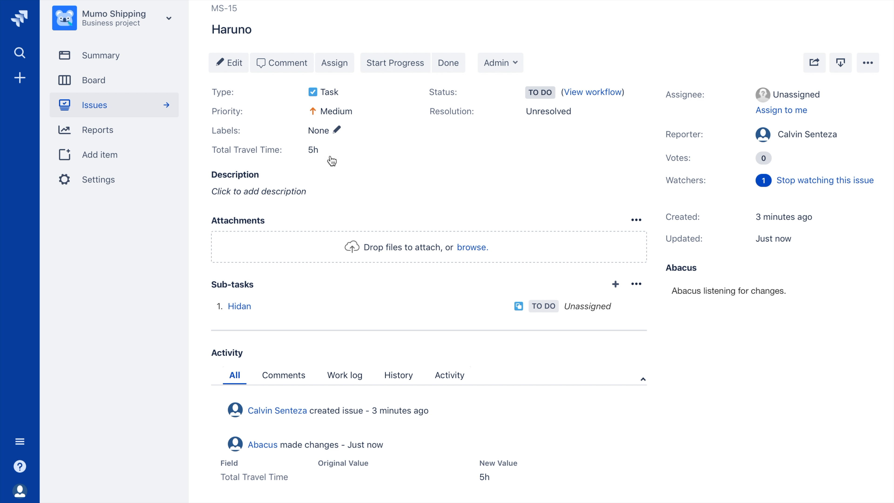
pyautogui.moveTo(325, 177)
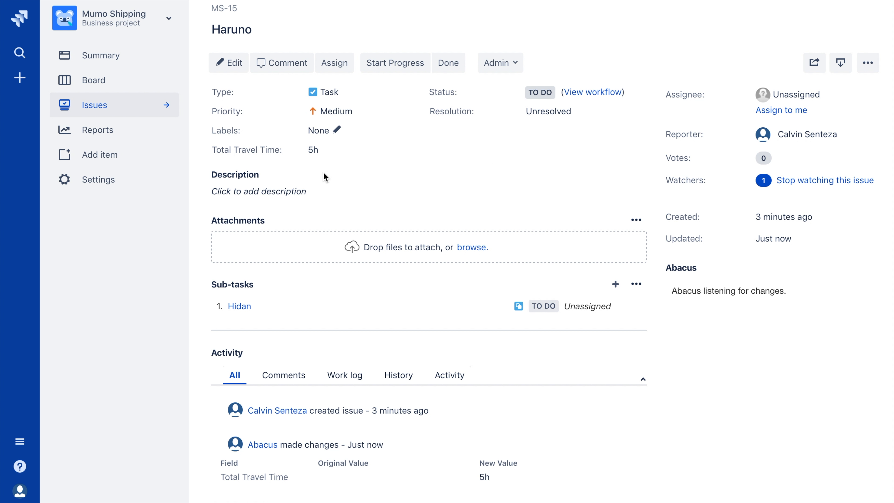
# Create a second subtask 'Sora' under MS-15 with 4h Travel Time.
pyautogui.click(867, 62)
pyautogui.write('Sora')
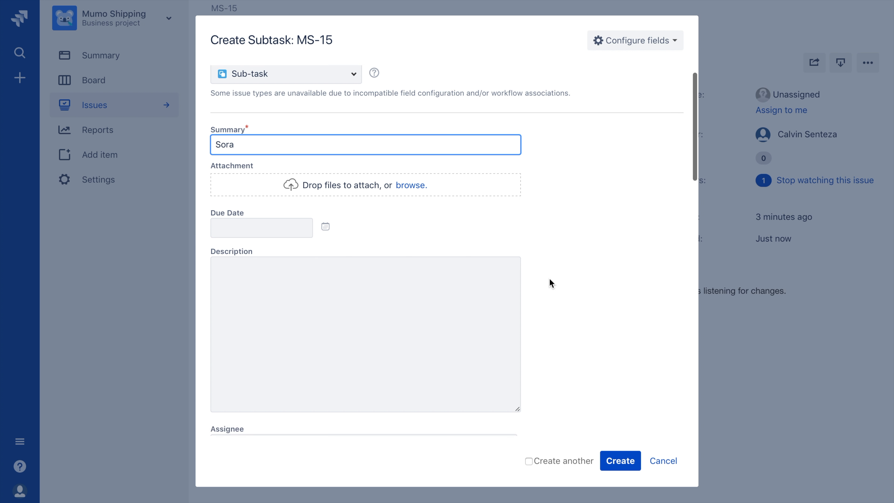
pyautogui.scroll(-3)
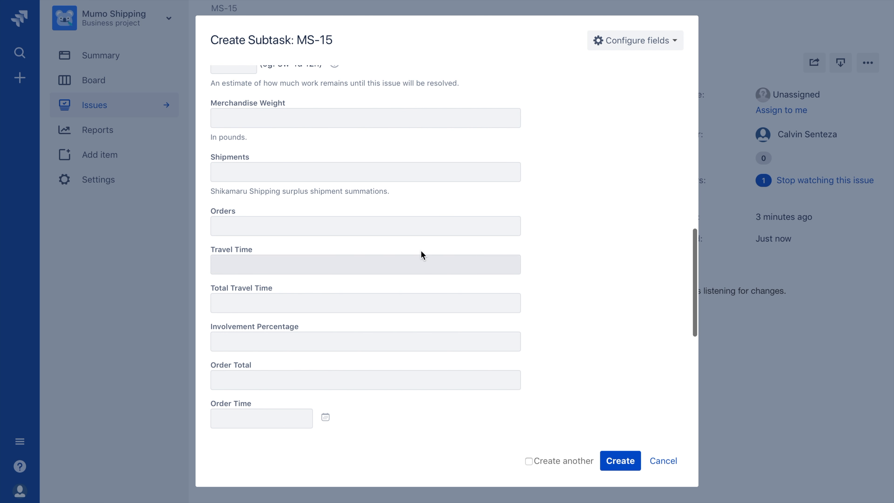
pyautogui.write('4')
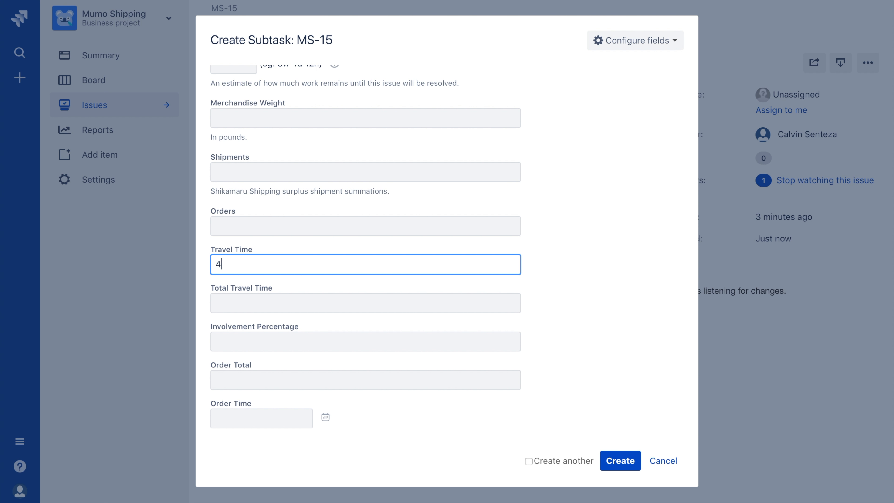
pyautogui.click(619, 460)
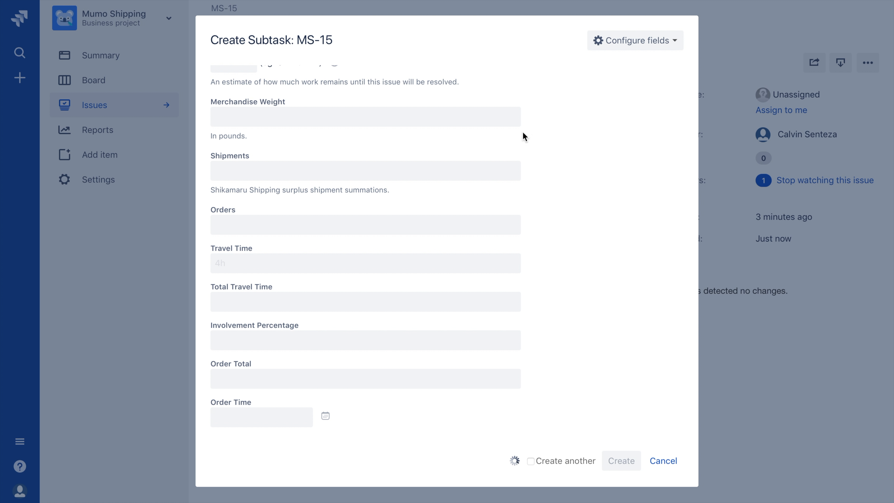